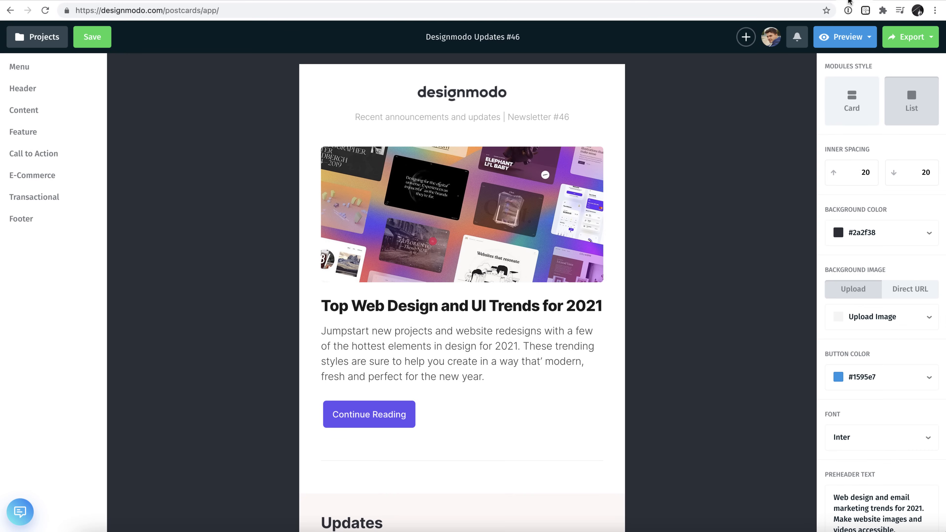
mouse_move(728, 171)
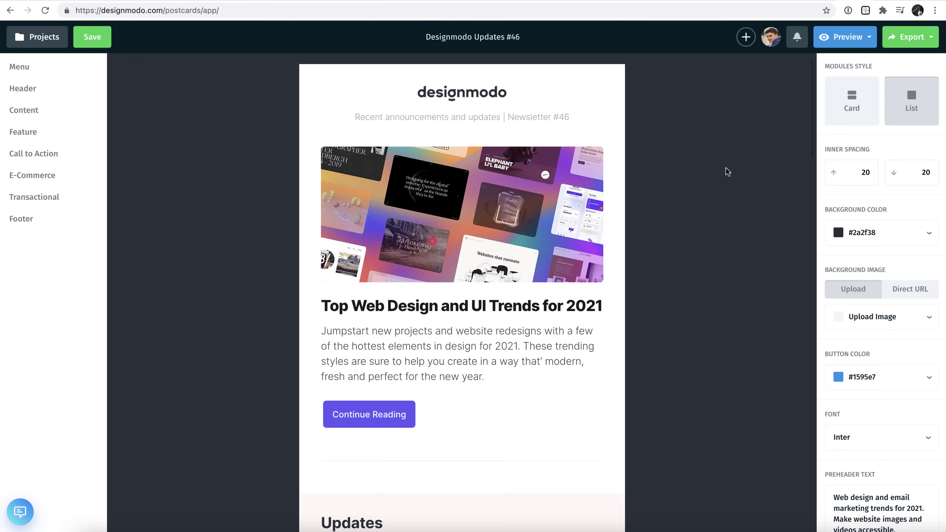
- Export the newsletter template and download it as a ZIP archive
scroll(down, 3)
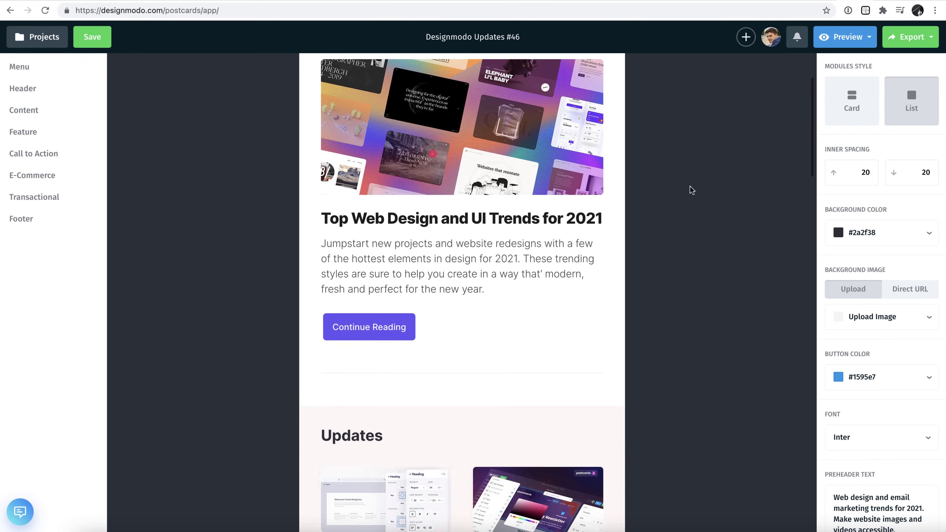
scroll(down, 3)
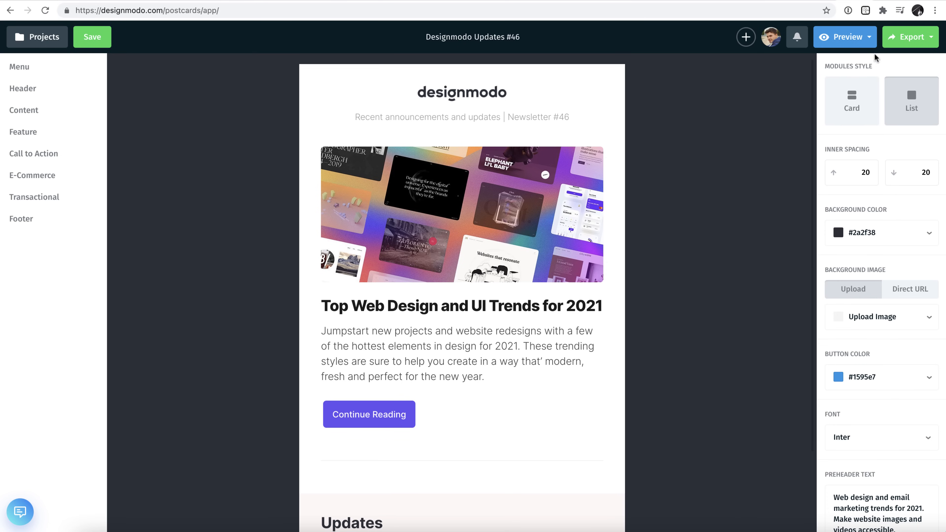
click(911, 37)
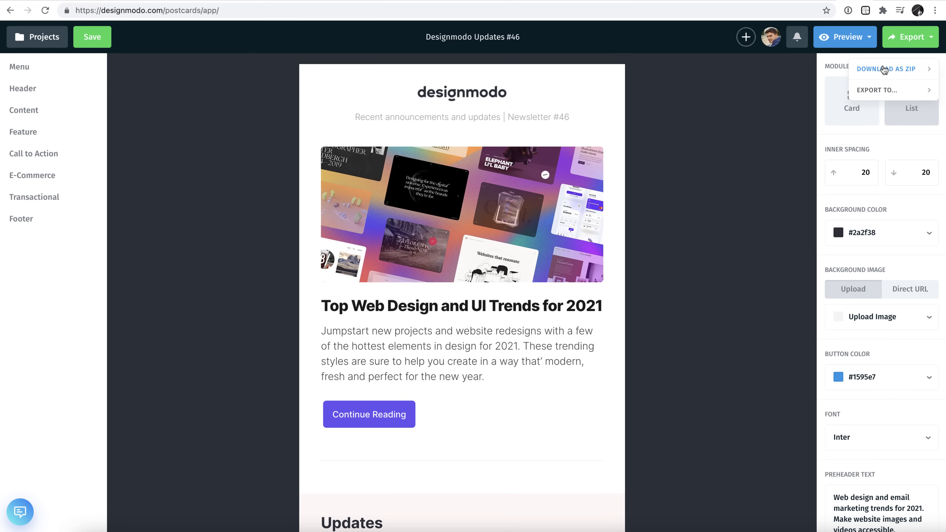
click(884, 69)
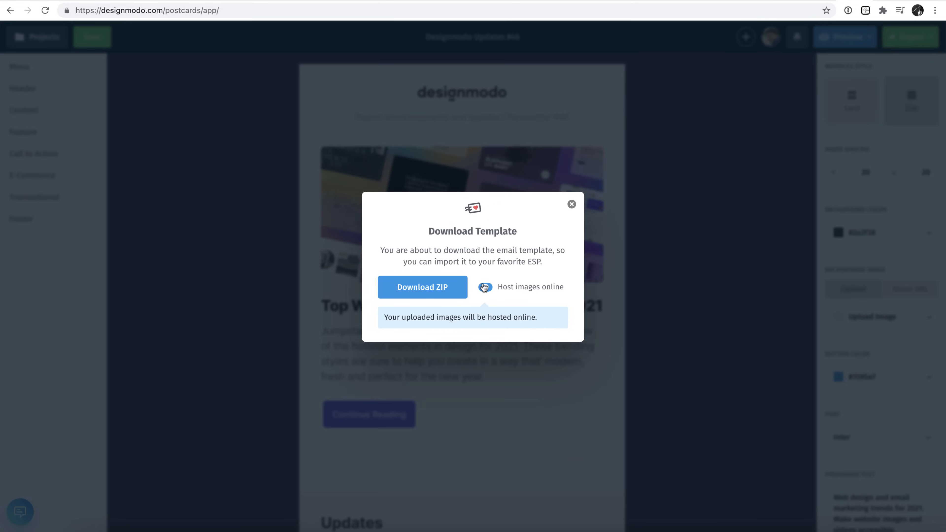
click(422, 286)
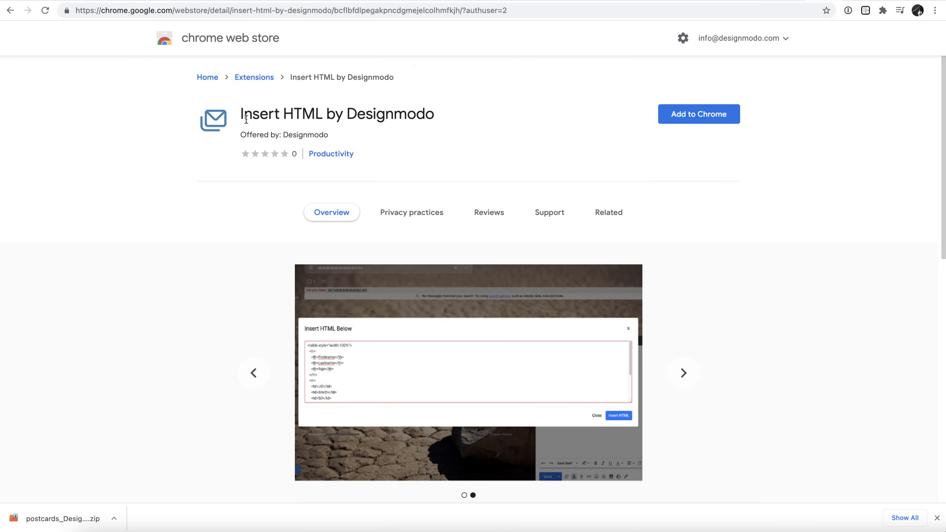
mouse_move(529, 123)
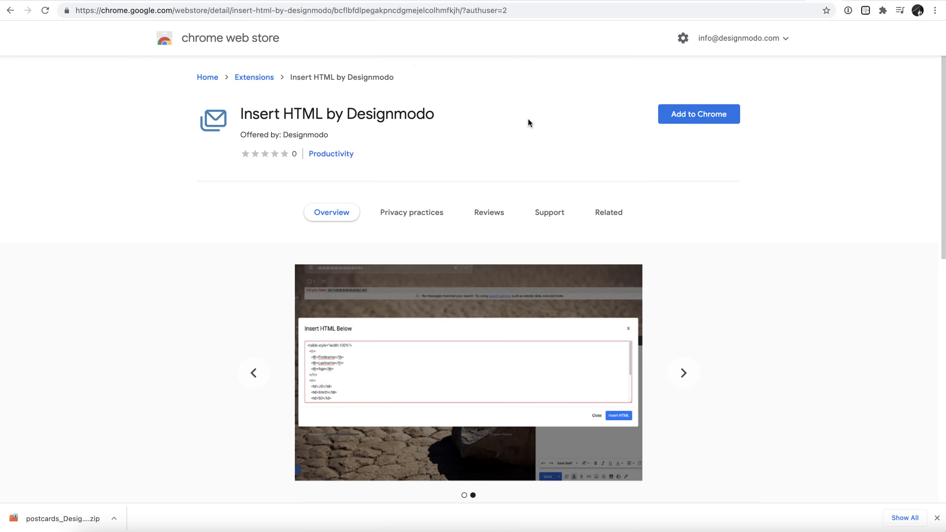
- Install the Insert HTML by Designmodo extension from the Chrome Web Store and dismiss the added notice
click(698, 113)
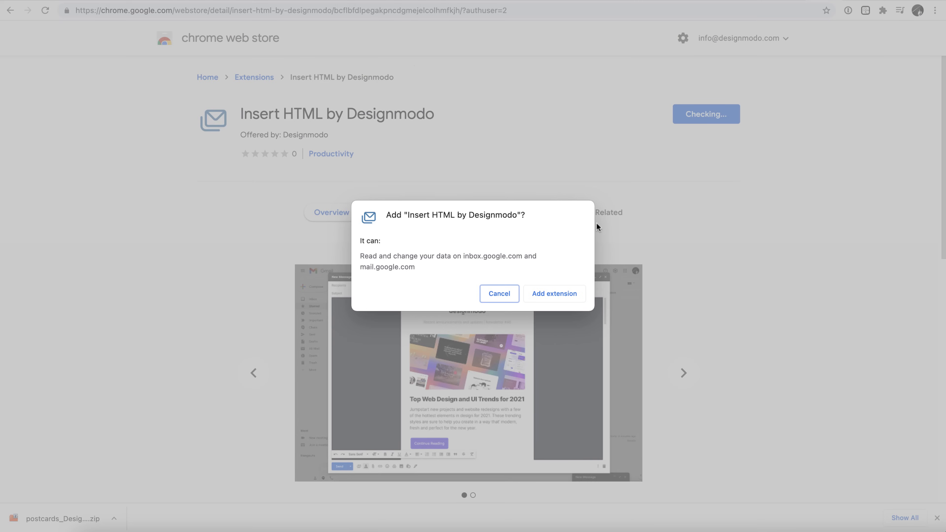
click(498, 293)
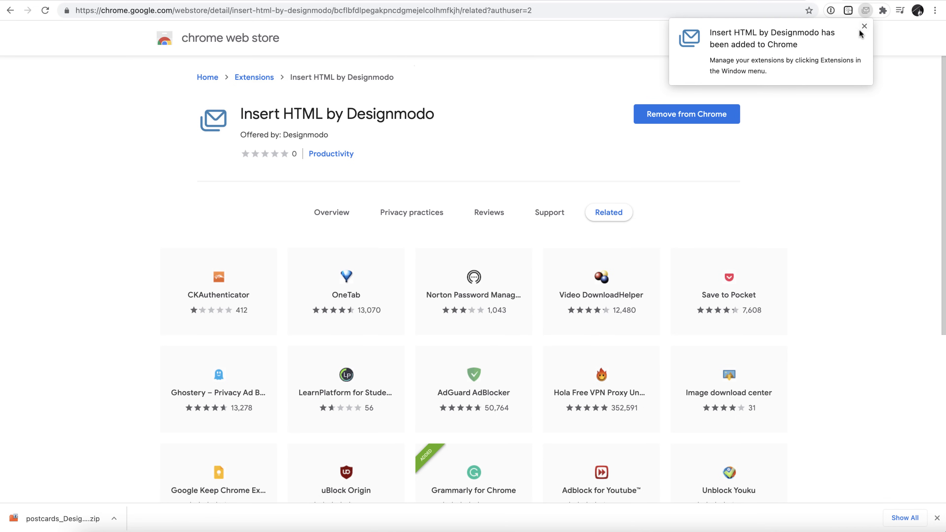
click(863, 27)
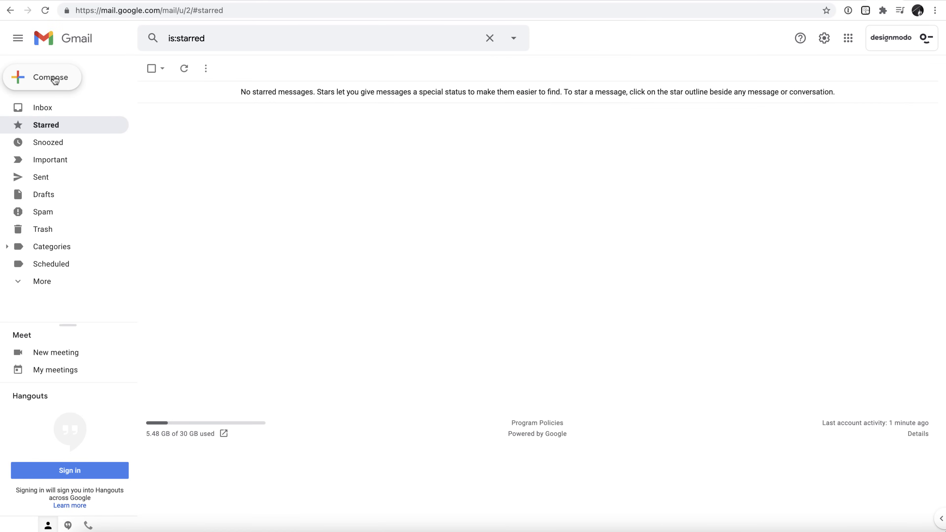
- Compose a new Gmail message and bring up the Insert HTML box
click(54, 77)
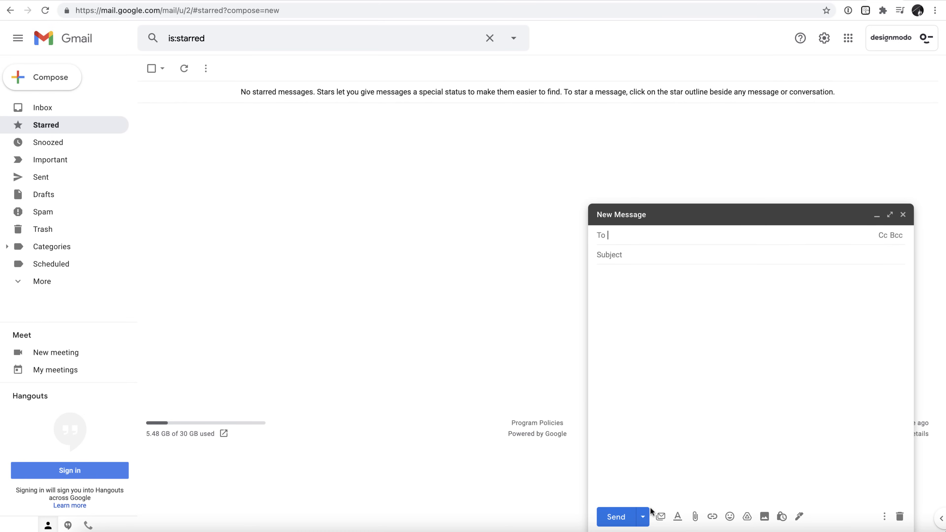
mouse_move(659, 516)
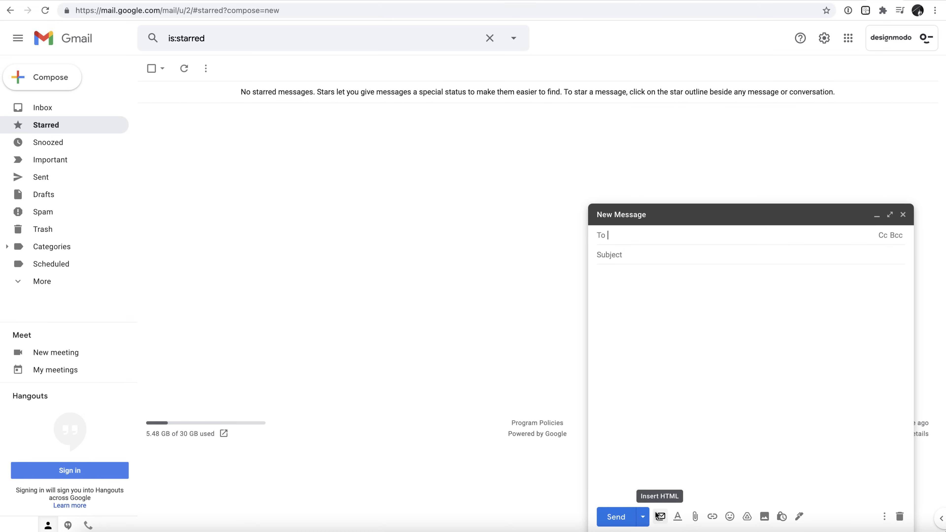
click(659, 515)
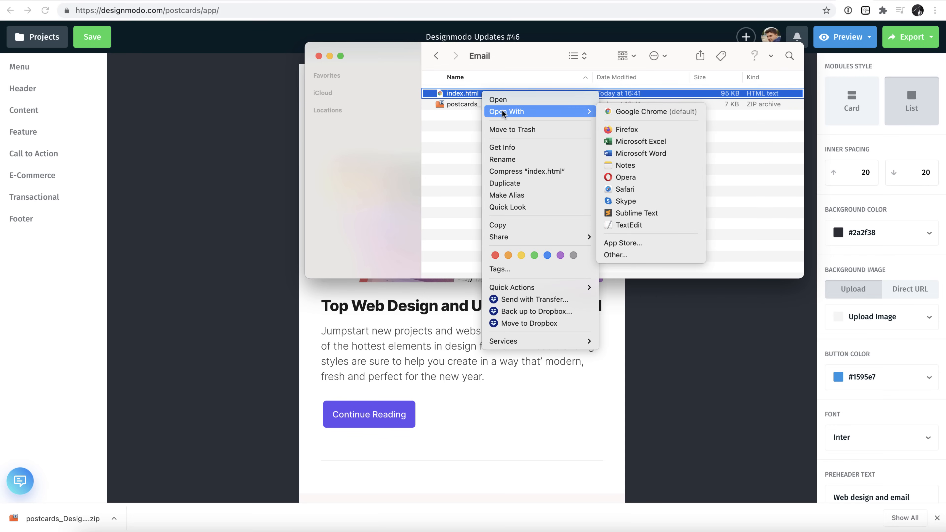
- Open the template's index.html from the Email folder so its code lands in the Insert HTML box
click(624, 198)
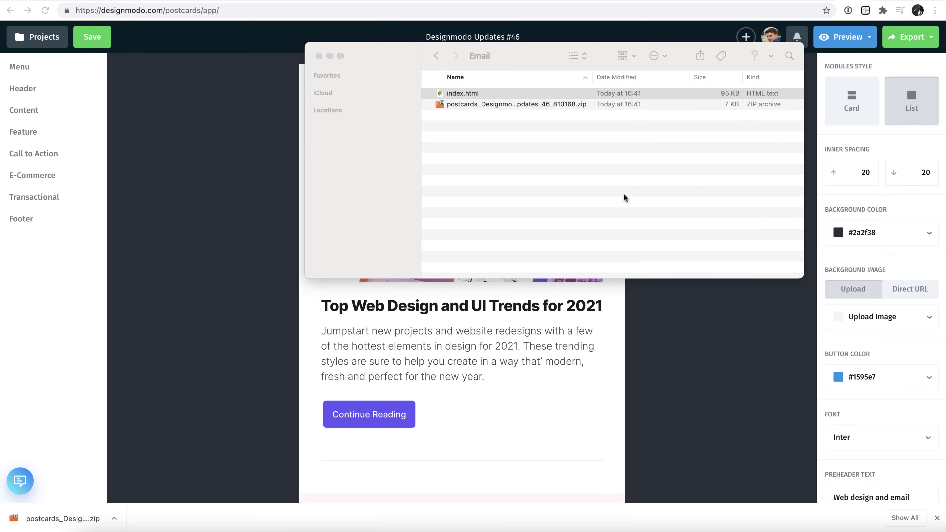
double_click(463, 94)
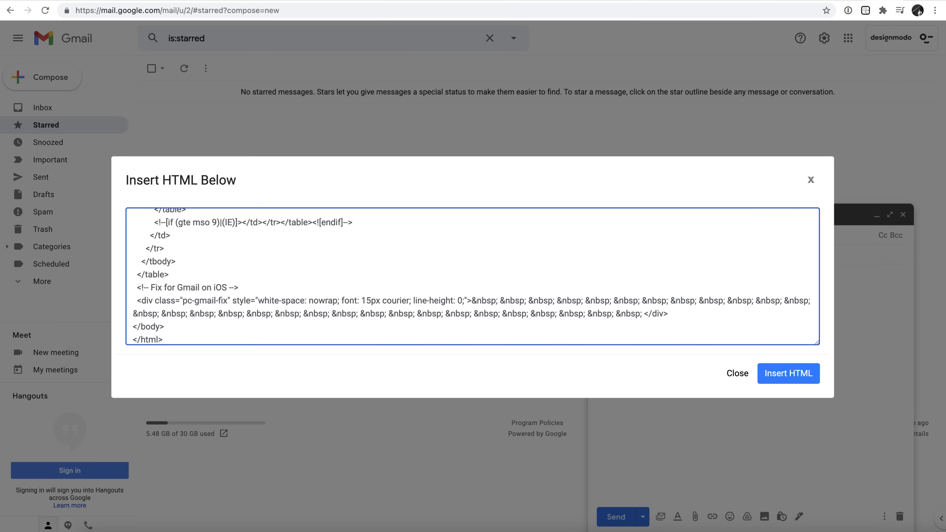
- Insert the pasted newsletter code into the message body and enlarge the draft to full view
click(787, 373)
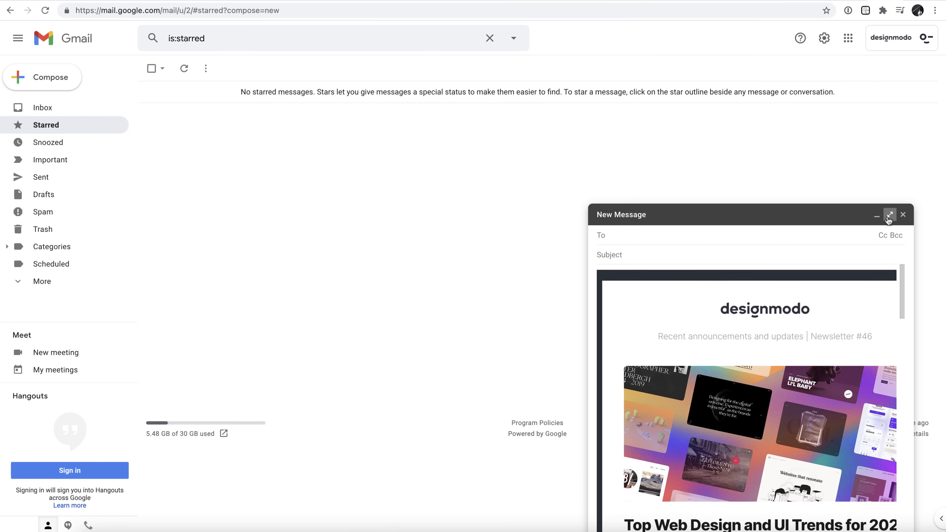
click(889, 215)
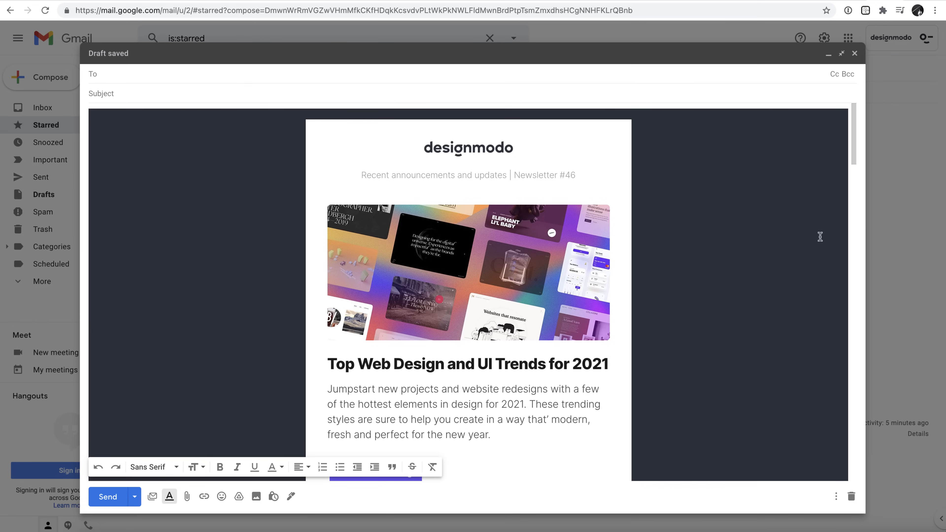
scroll(down, 3)
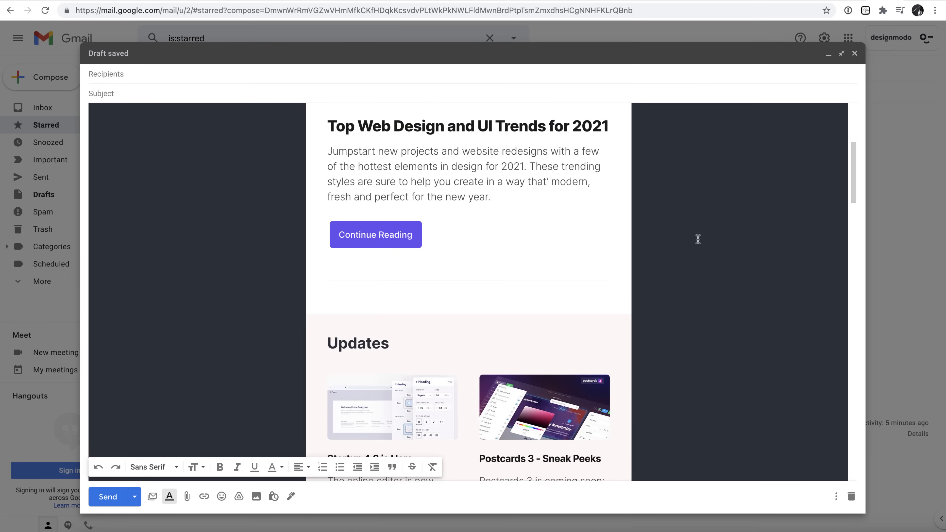
scroll(down, 3)
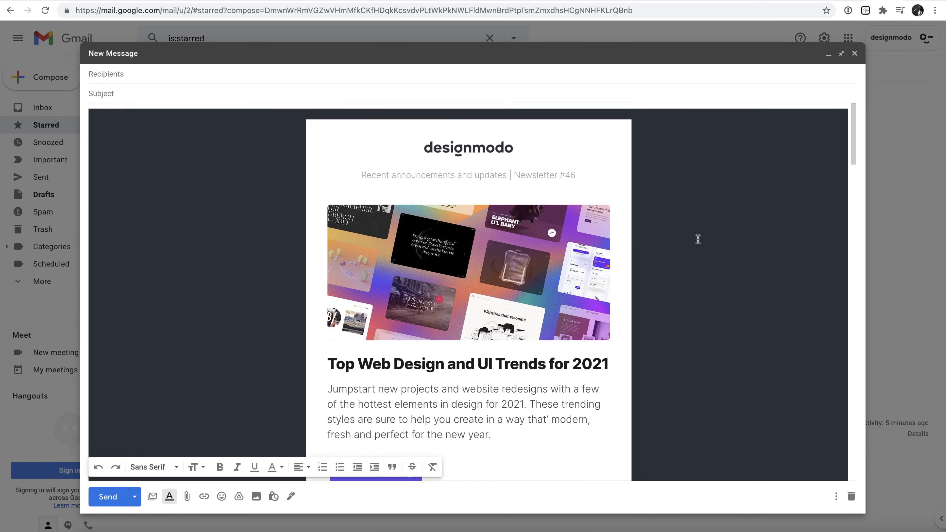
- Try bold and italic on the word 'new', then address the draft to 'andriany'
double_click(387, 389)
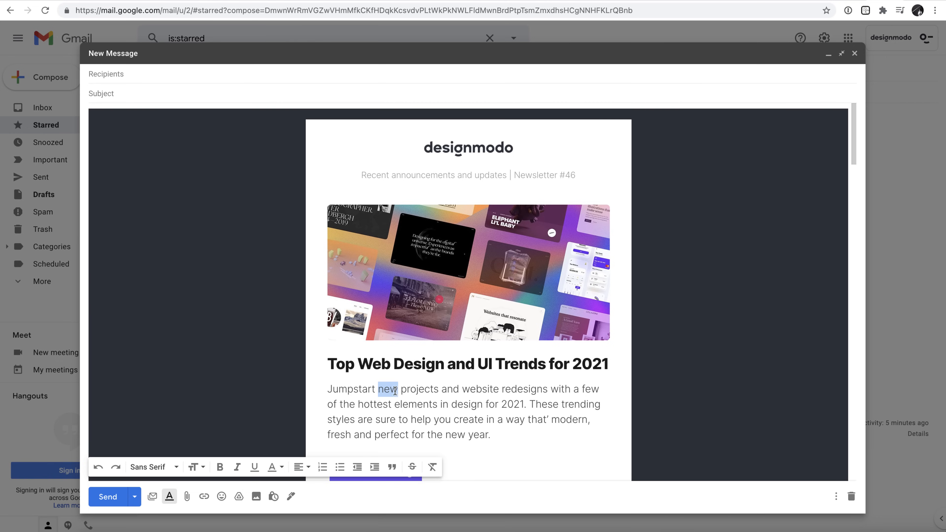
click(220, 467)
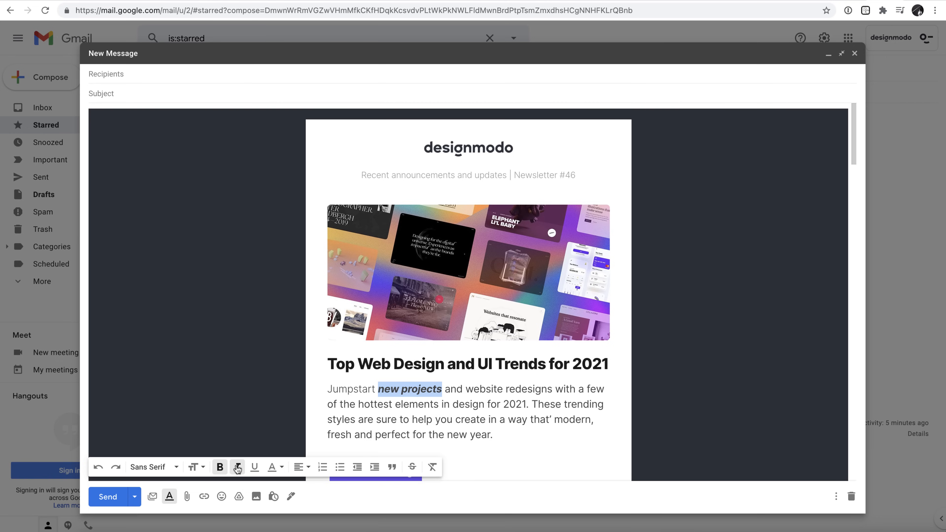
click(237, 466)
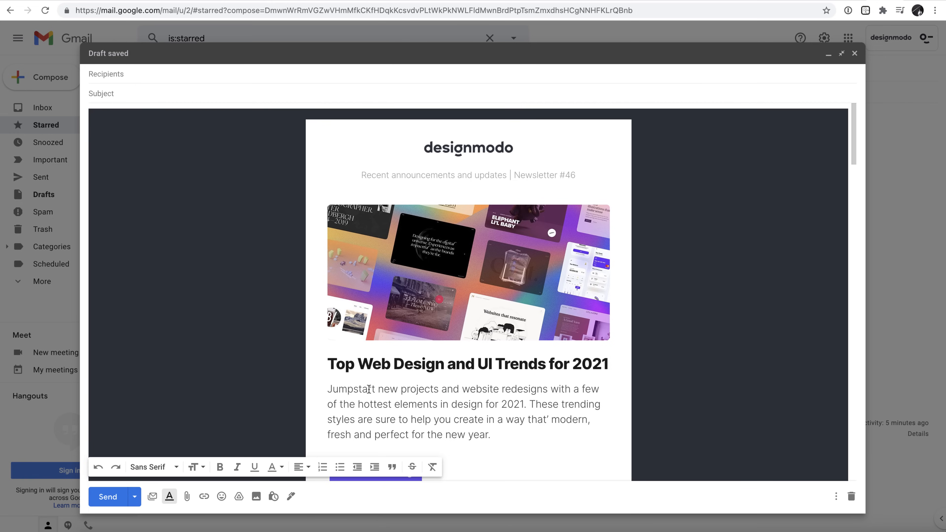
text(andriany)
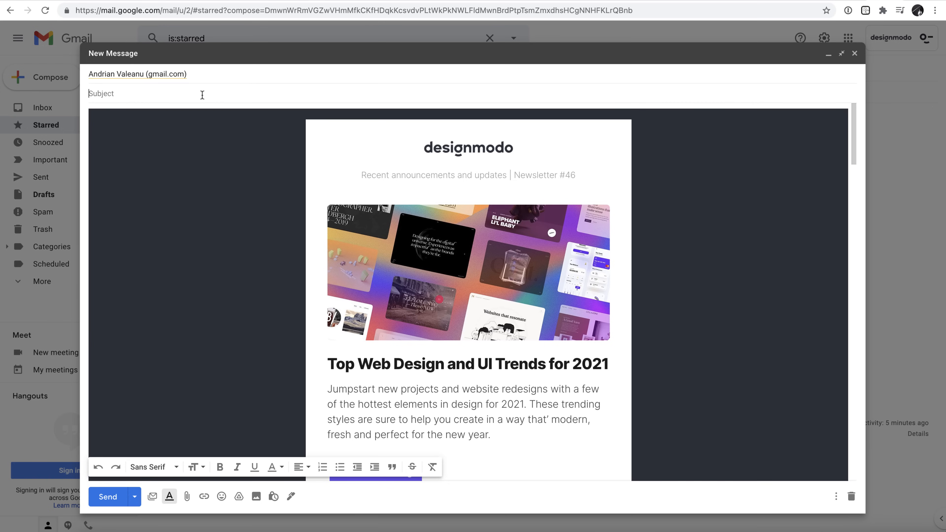
- Set the subject to 'Test newsletter HTML' and send the email
text(Test n)
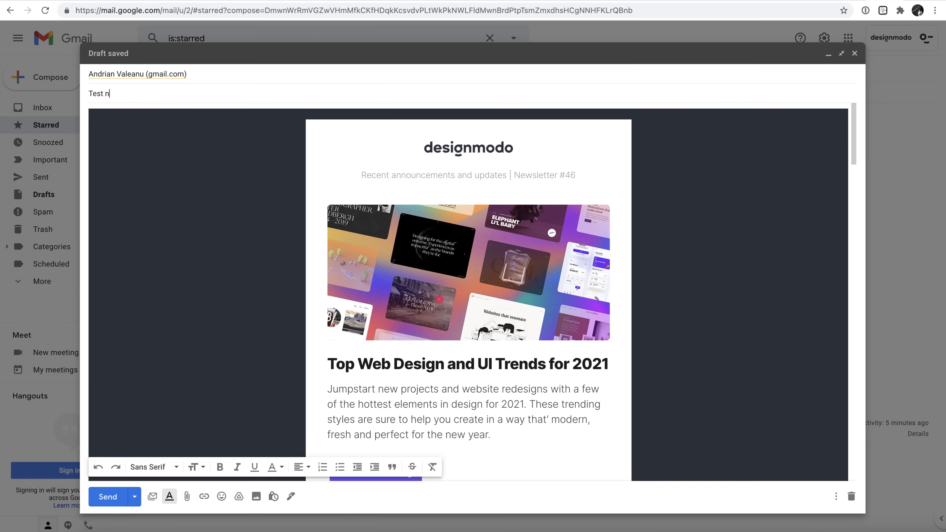
text(ewsletter HTML)
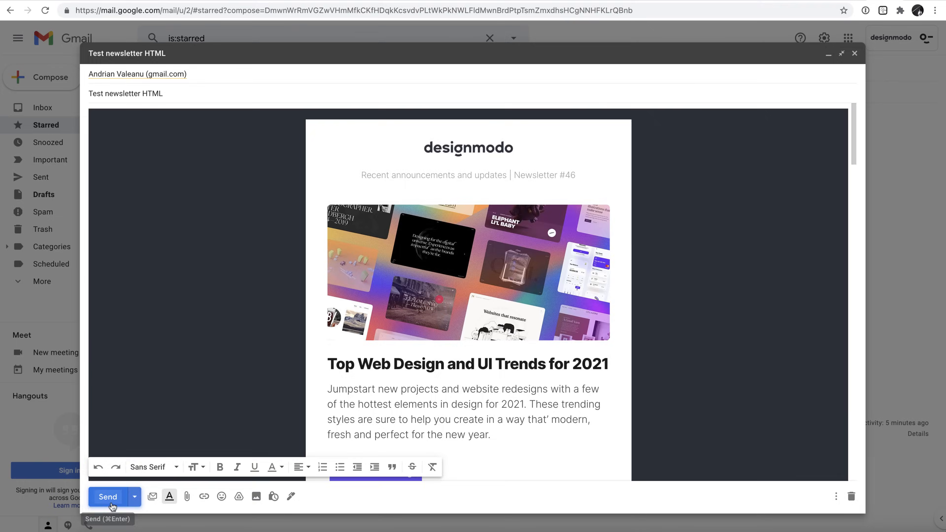
click(108, 497)
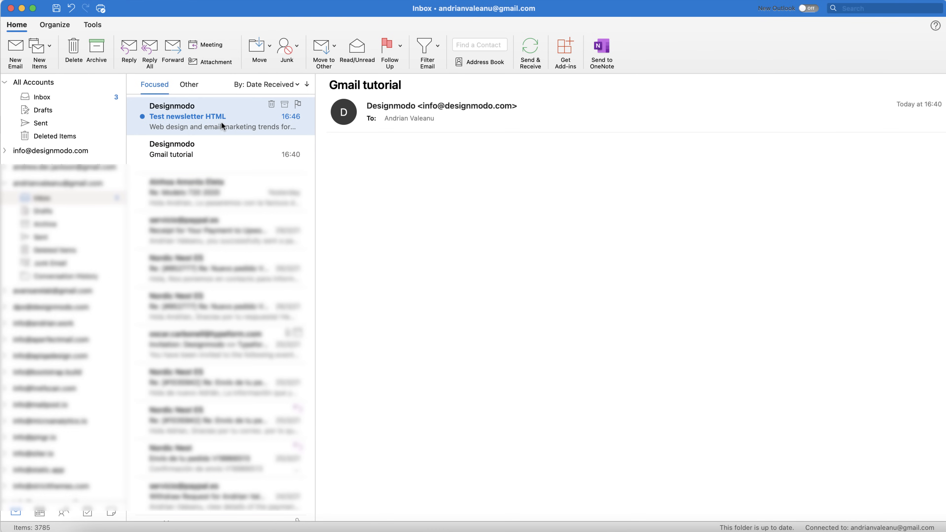
- Read the received Test newsletter HTML email in Outlook, then switch back to Chrome
click(188, 116)
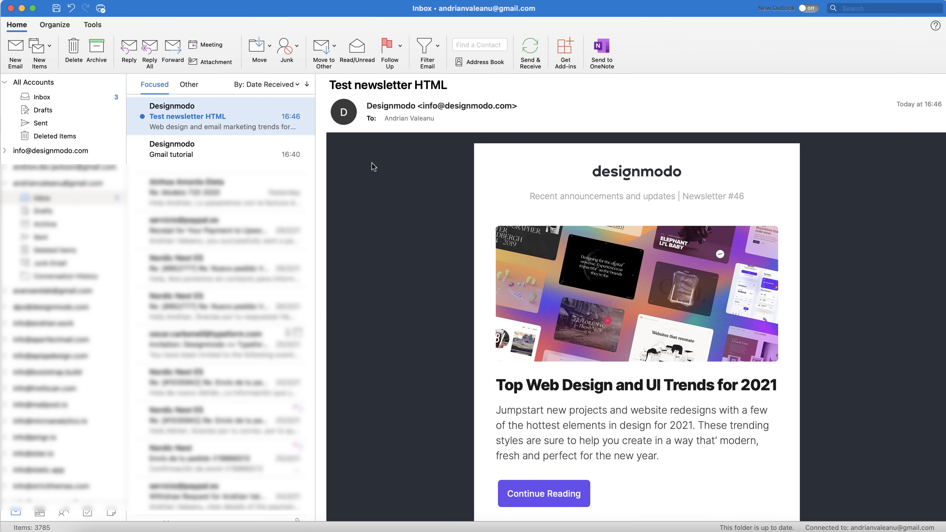
scroll(down, 3)
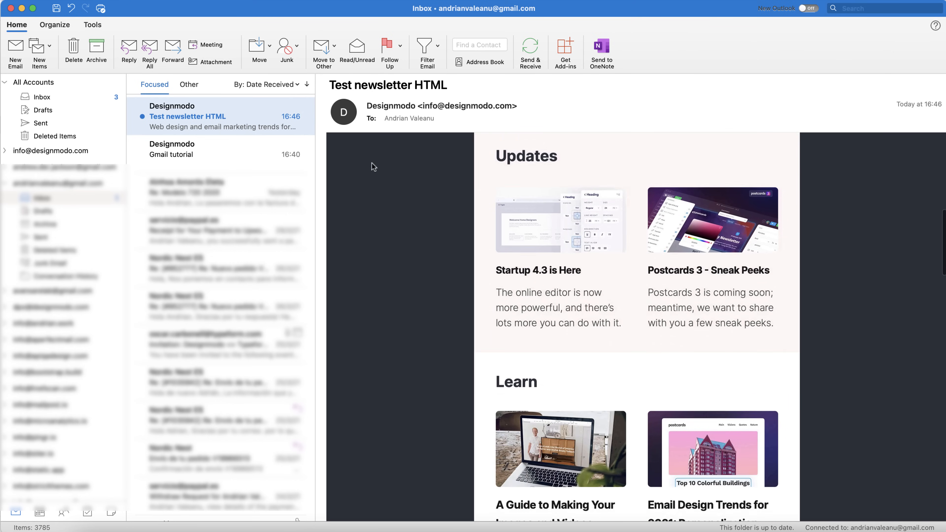
scroll(down, 3)
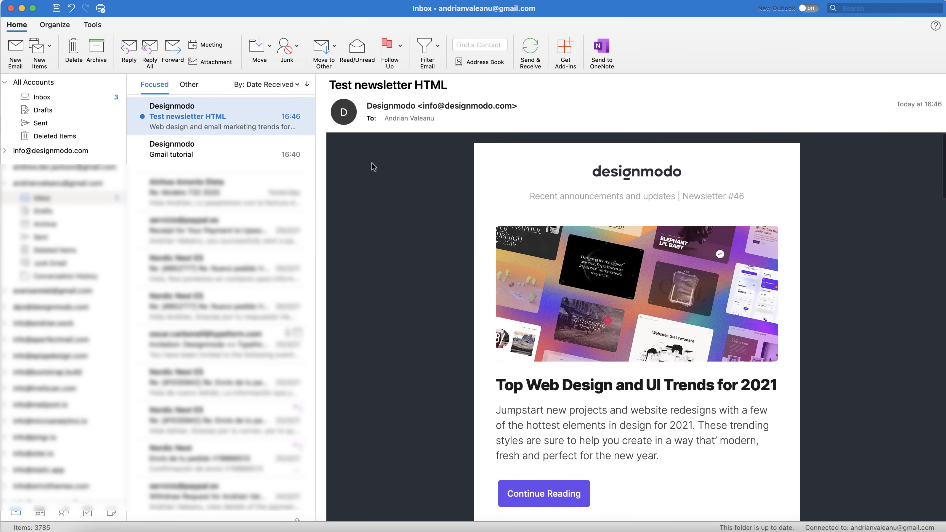
mouse_move(111, 513)
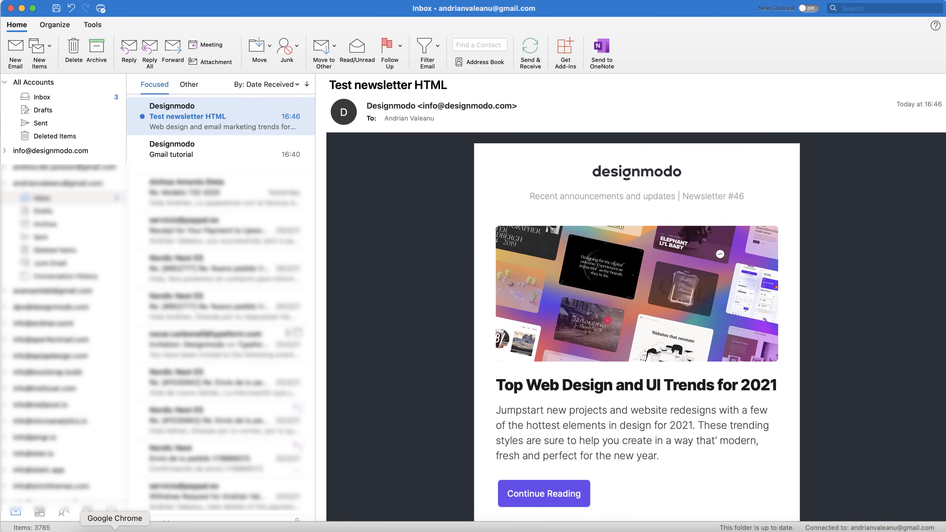
click(115, 512)
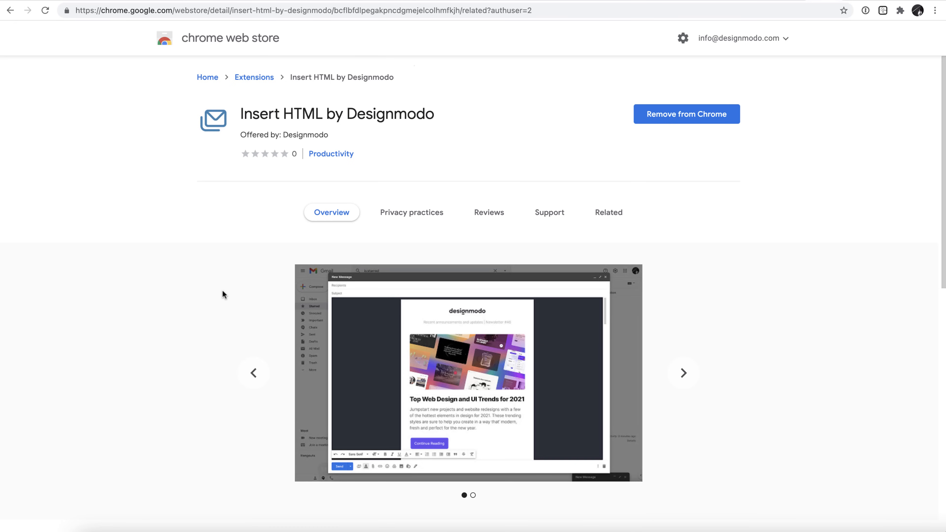